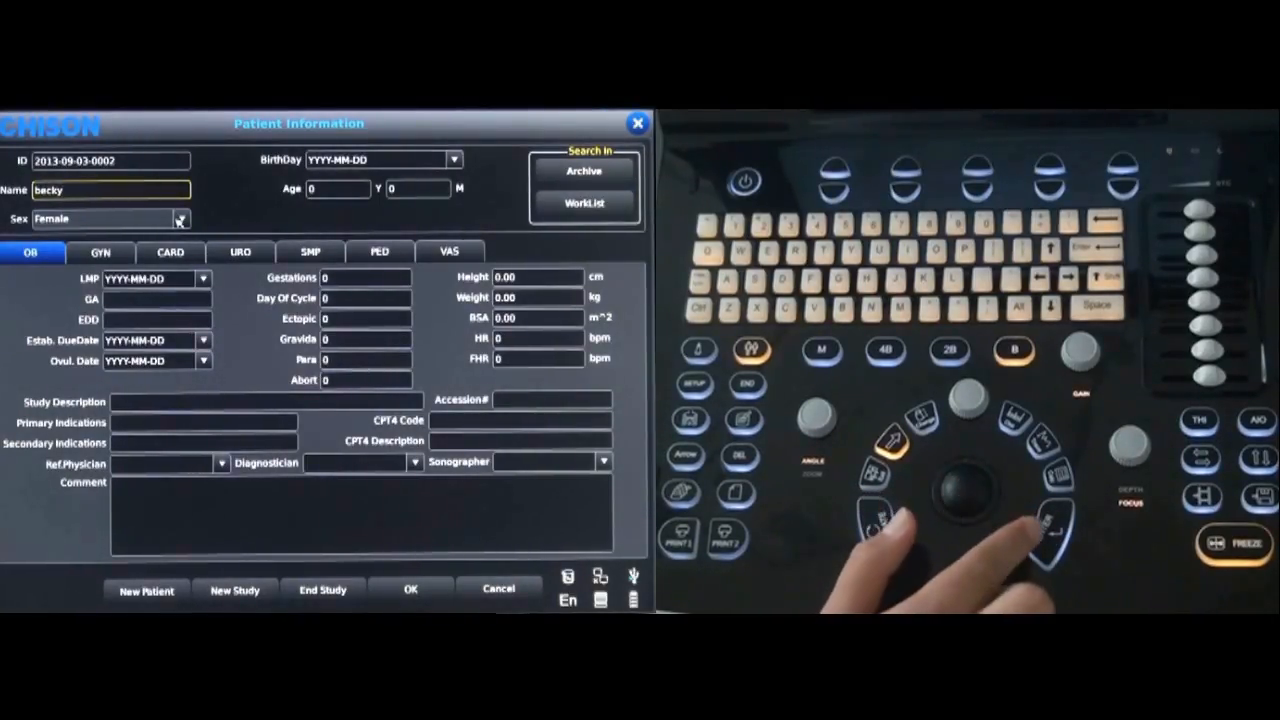
Choose Female from the Sex dropdown in Patient Information
click(181, 219)
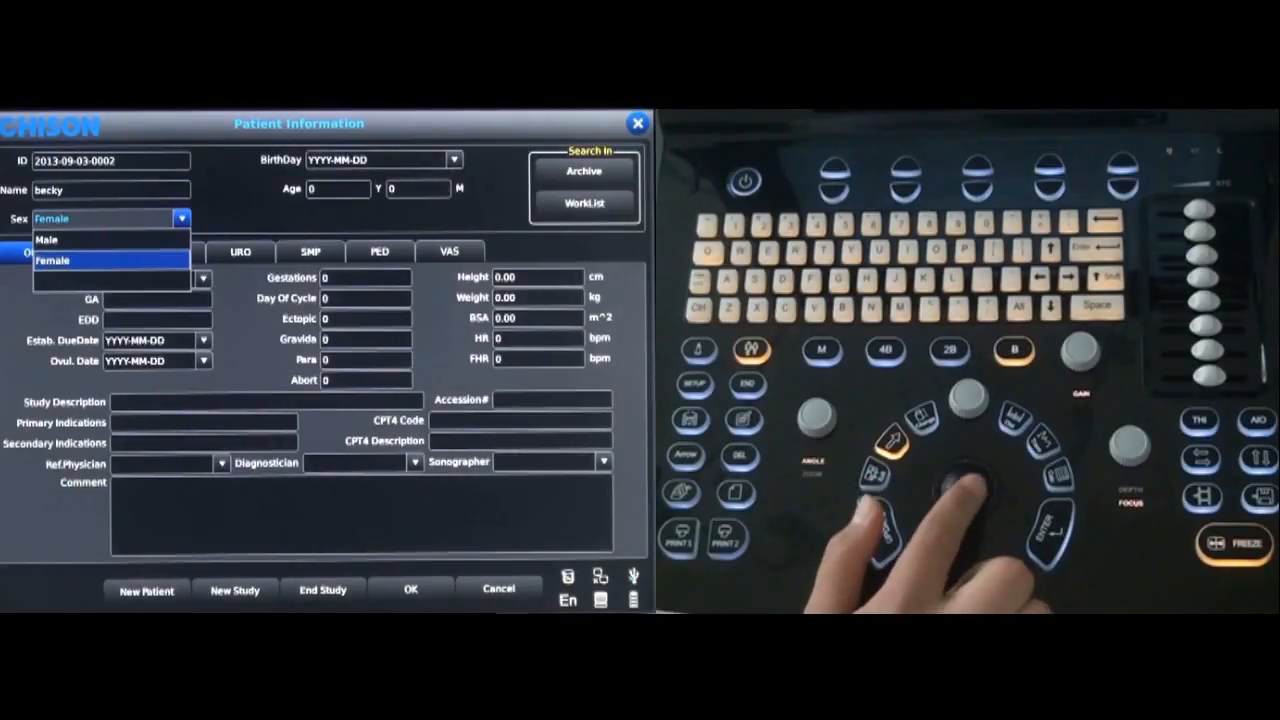
click(52, 260)
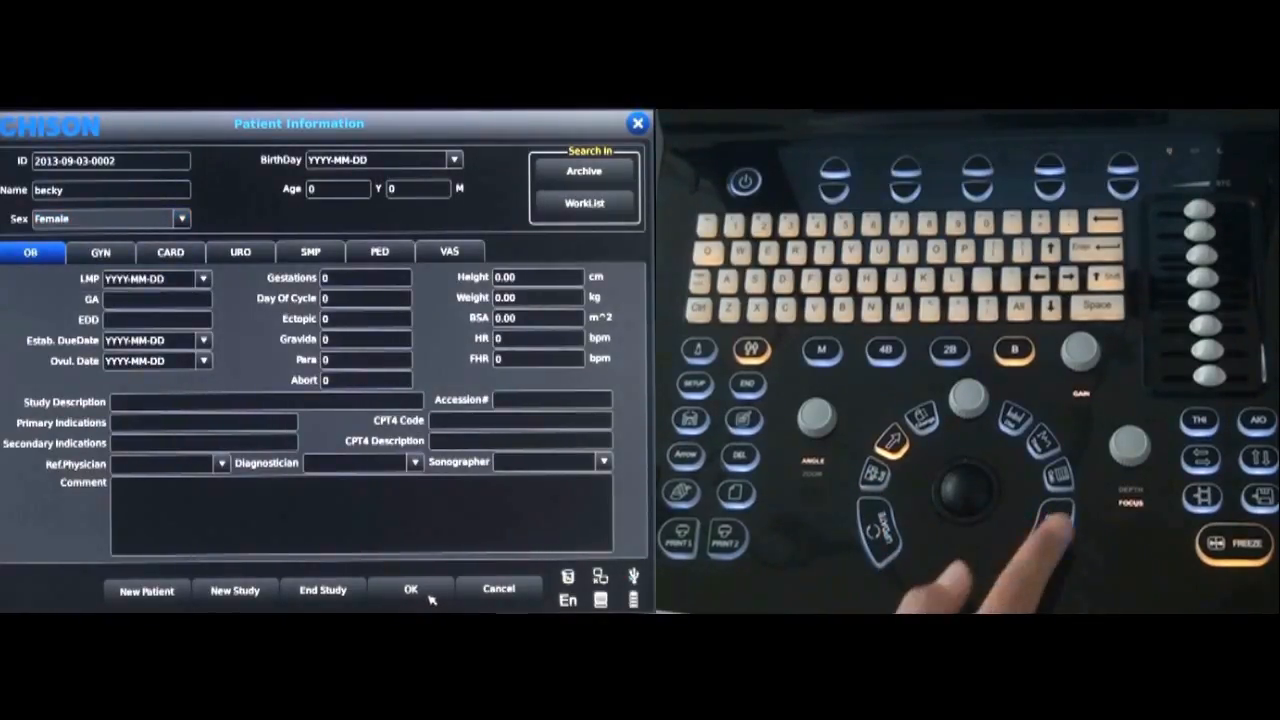
click(410, 589)
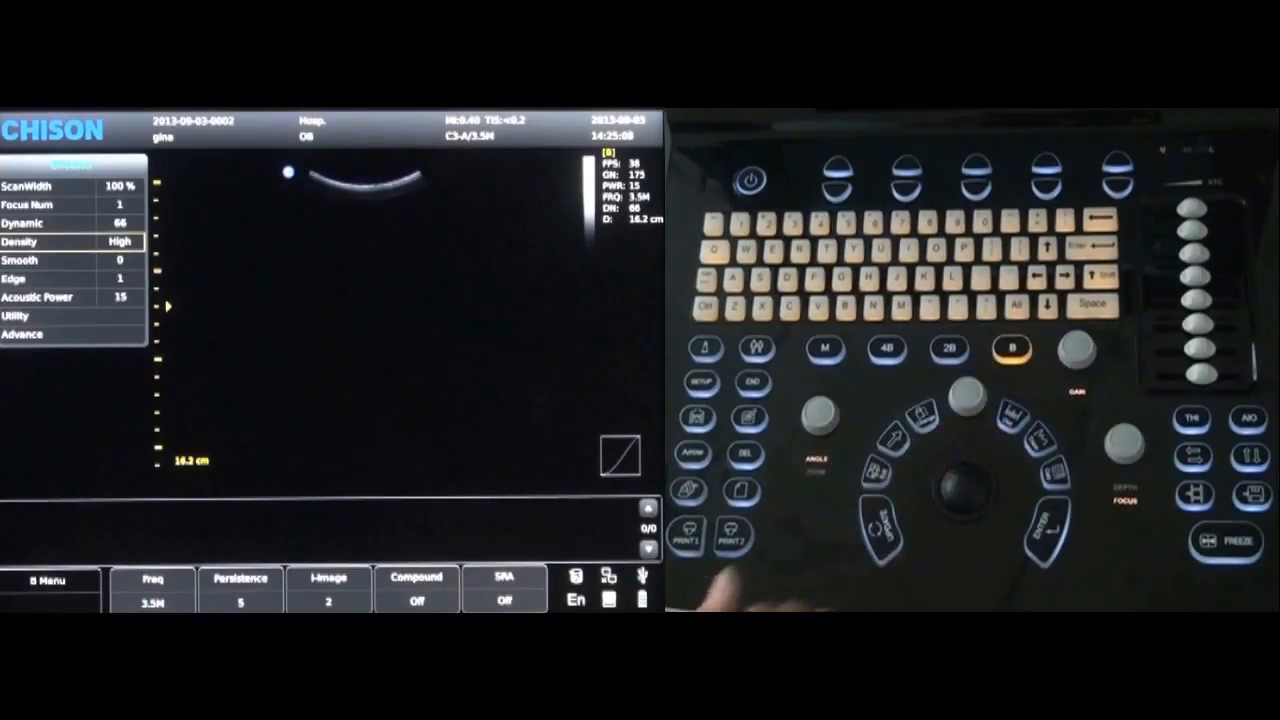
mouse_move(960, 420)
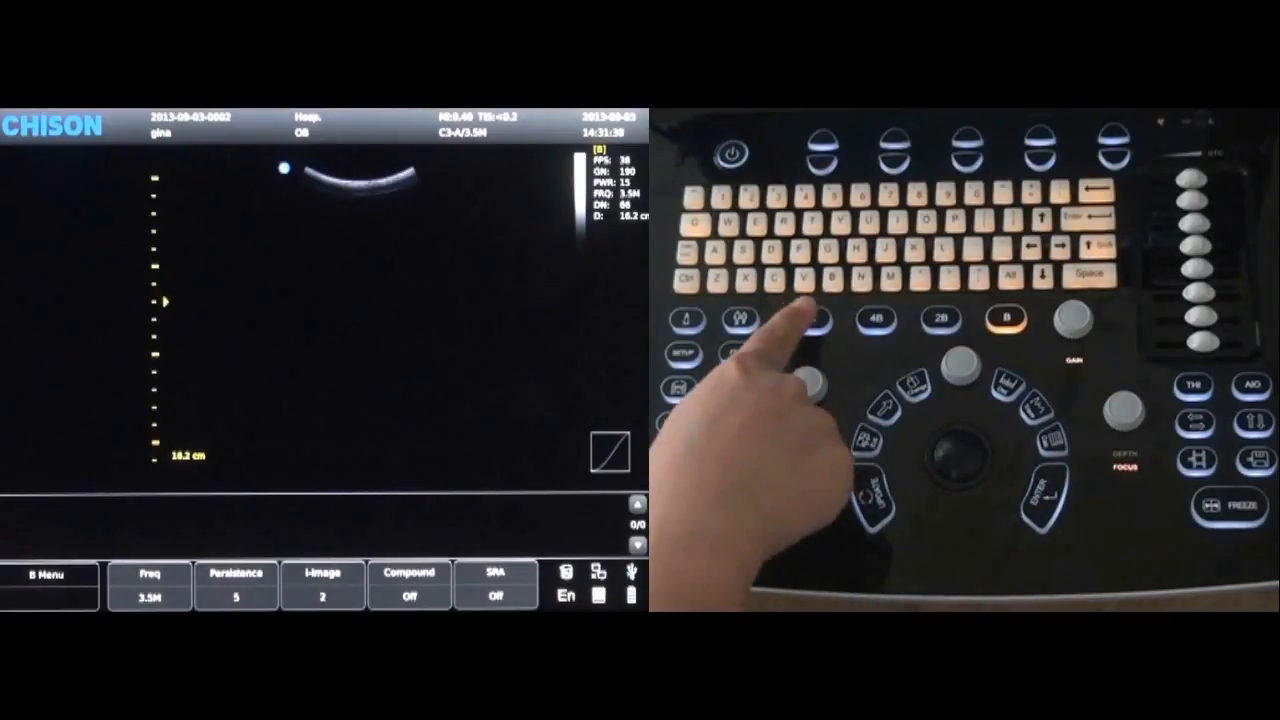
Start a text comment on the scan image for the 'liver' annotation
click(811, 321)
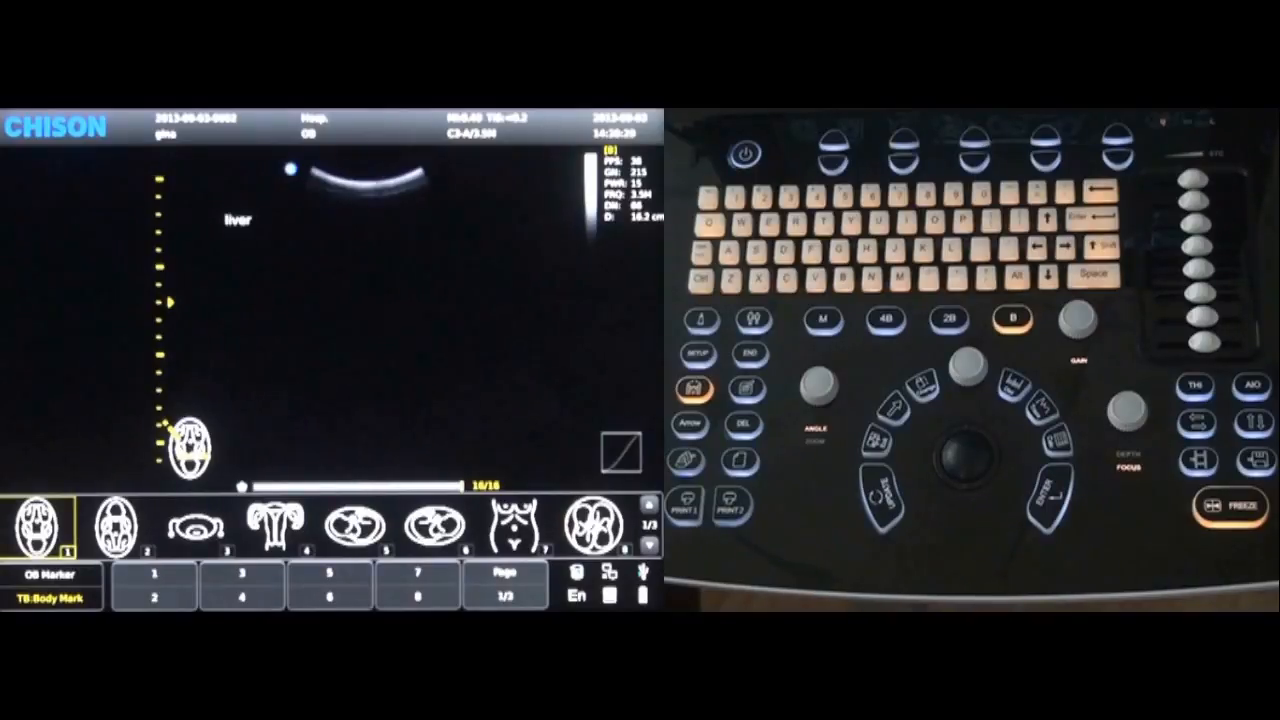
Place the first OB fetal body mark on the image
click(705, 421)
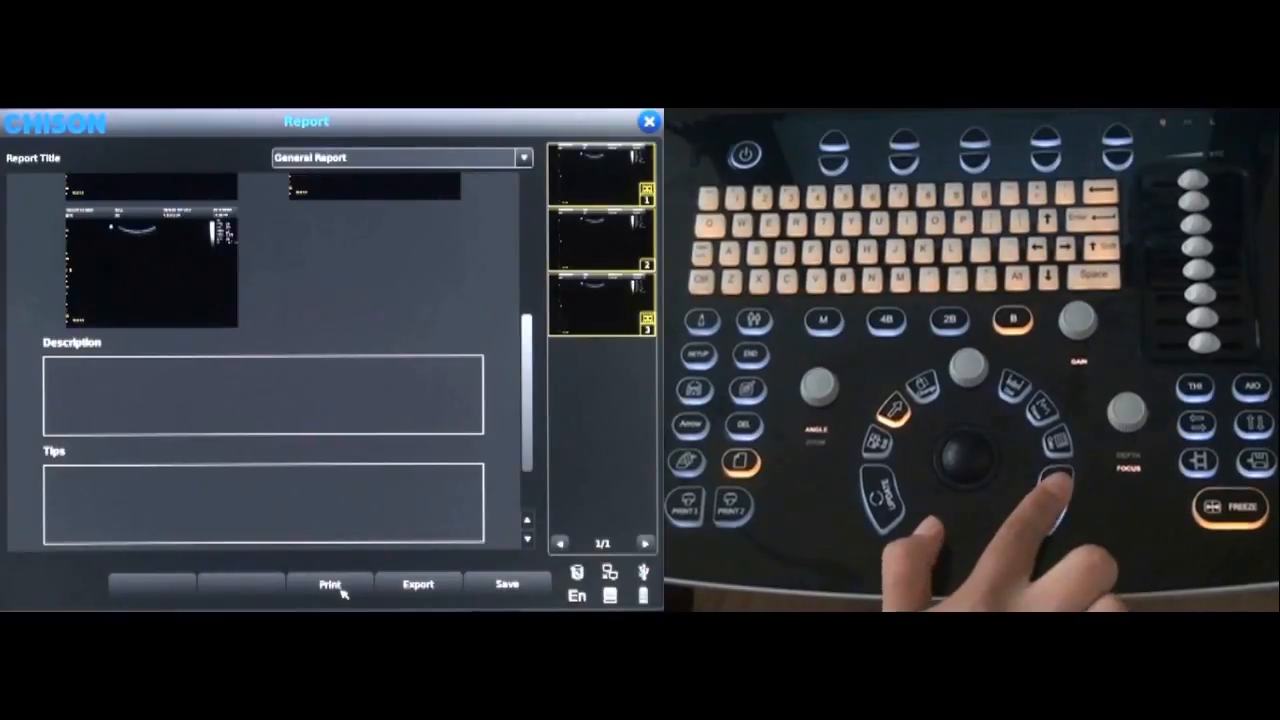
Print the General Report containing the three stored images
click(330, 584)
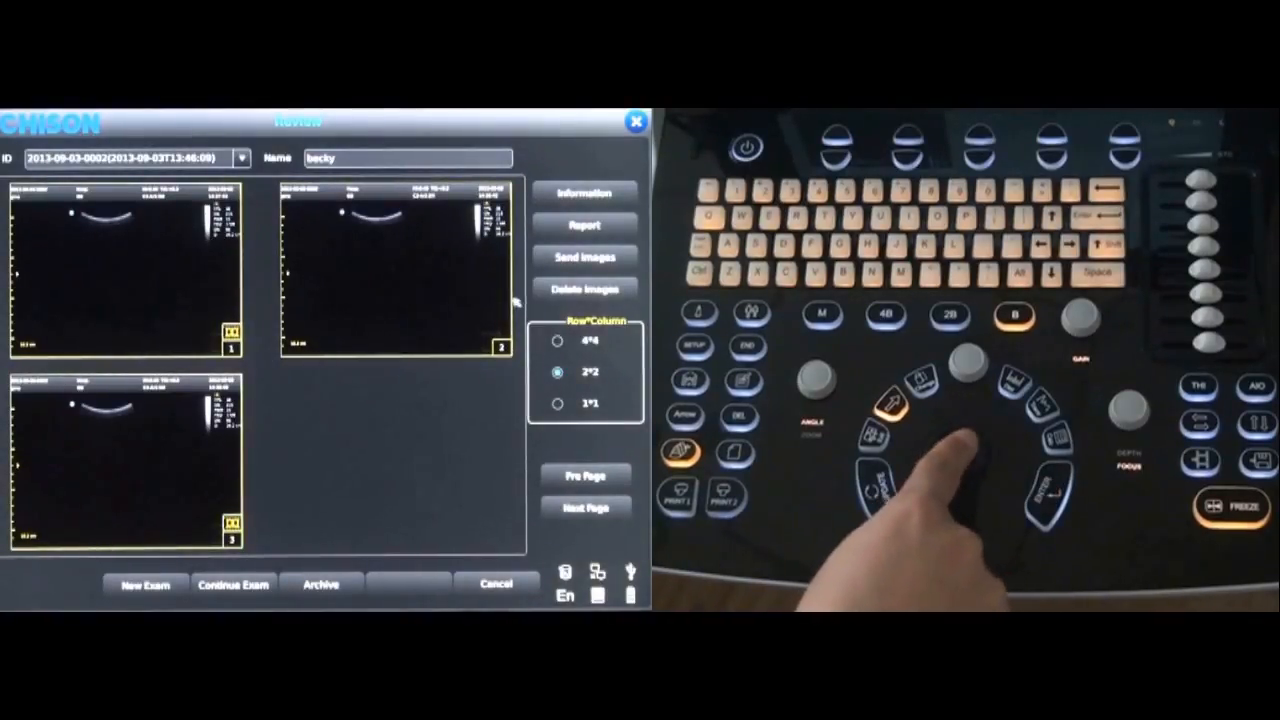
Export patient becky's exam images to the U disk
click(584, 258)
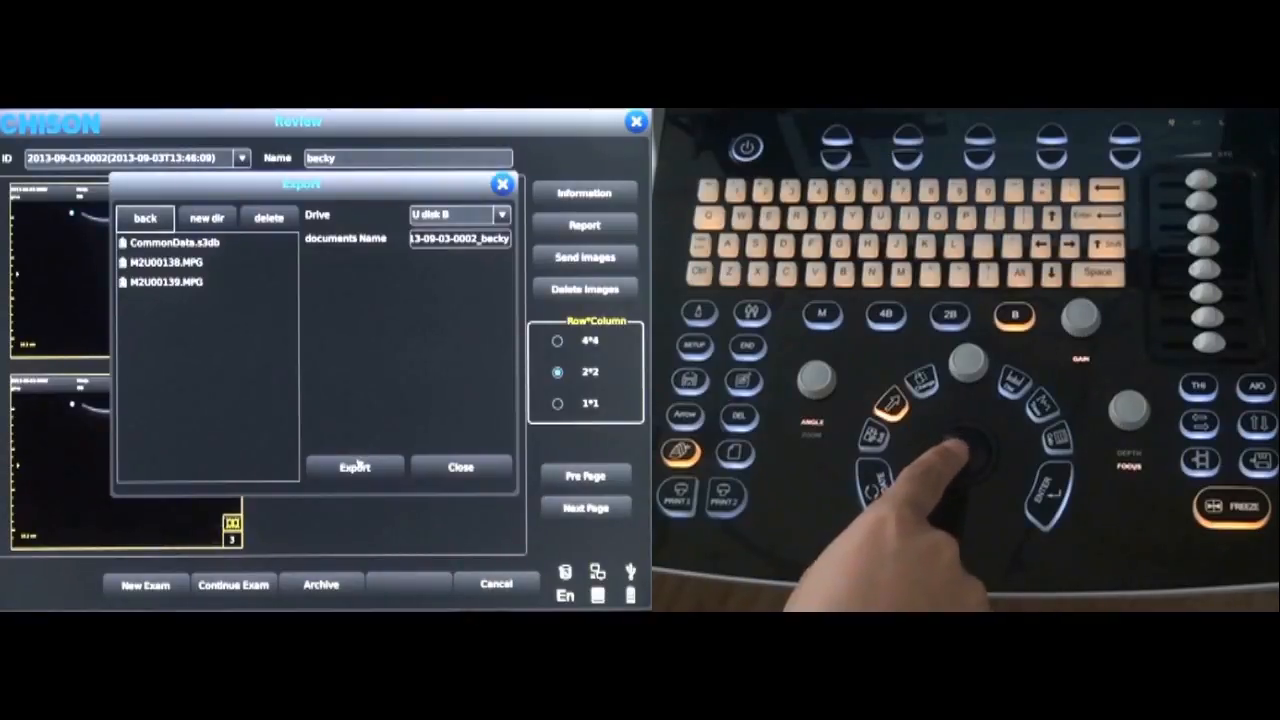
click(354, 467)
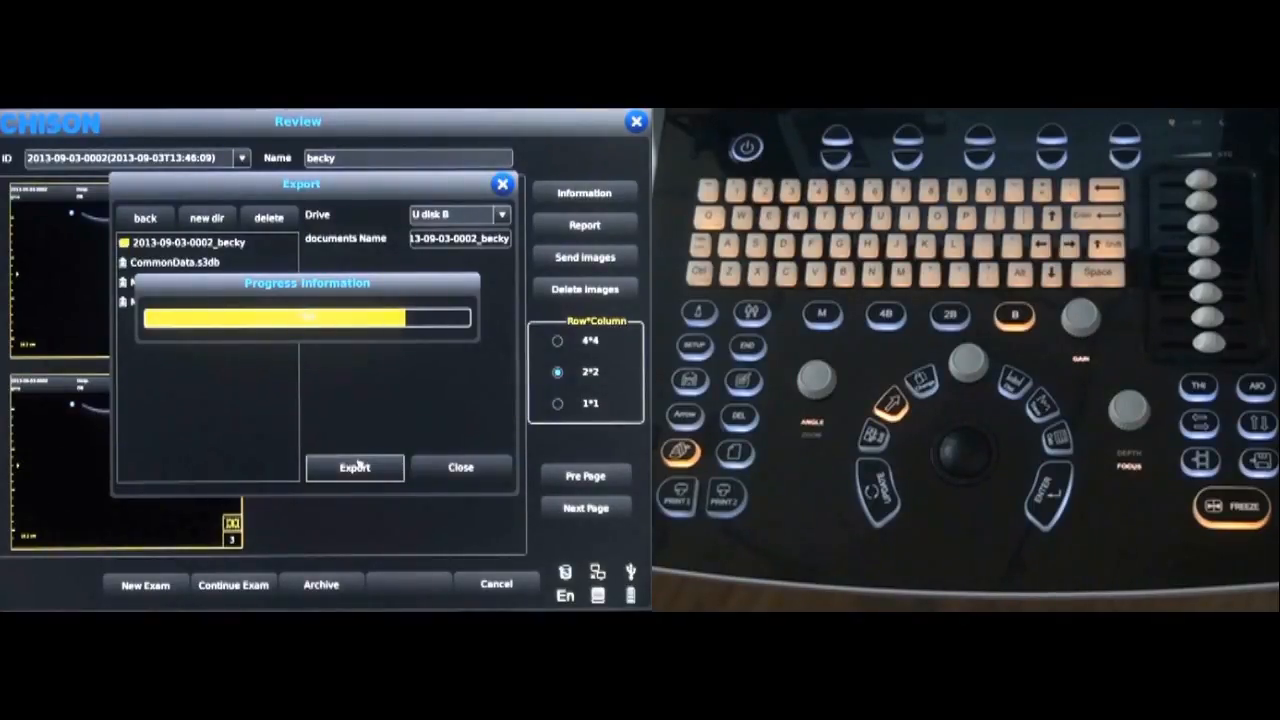
click(354, 467)
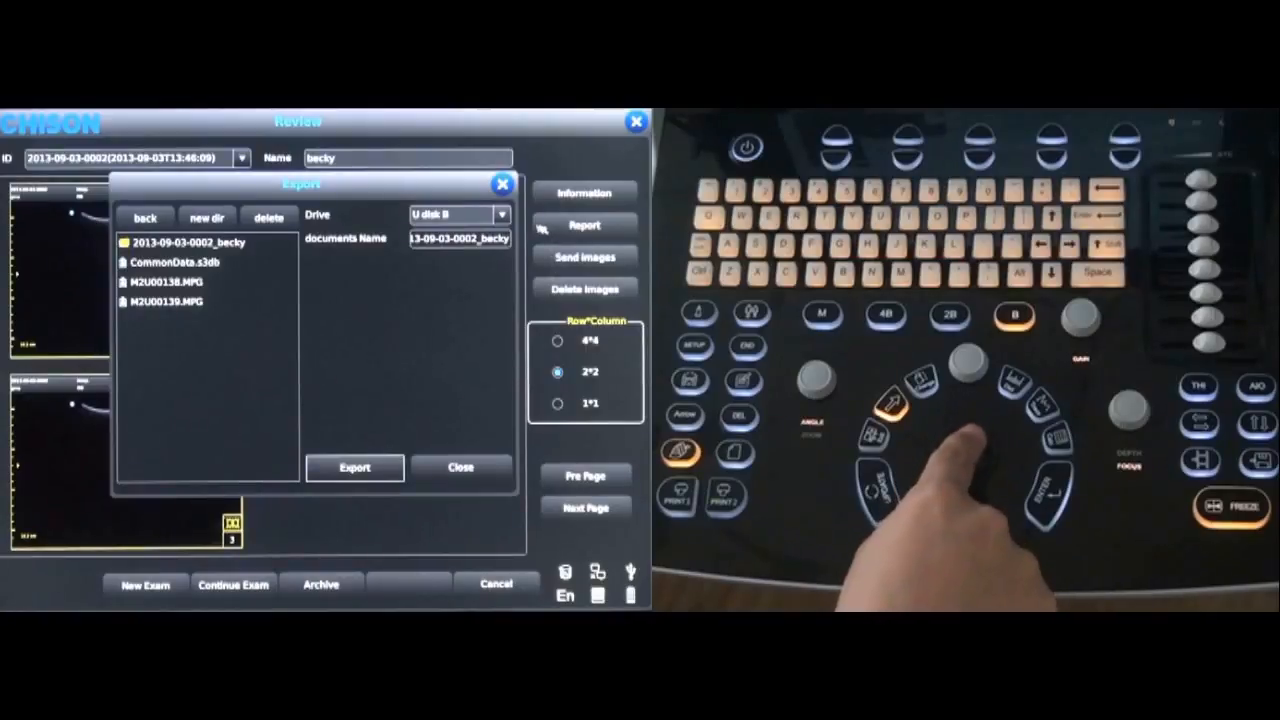
Close the export window and bring up the system Setup preferences
click(460, 467)
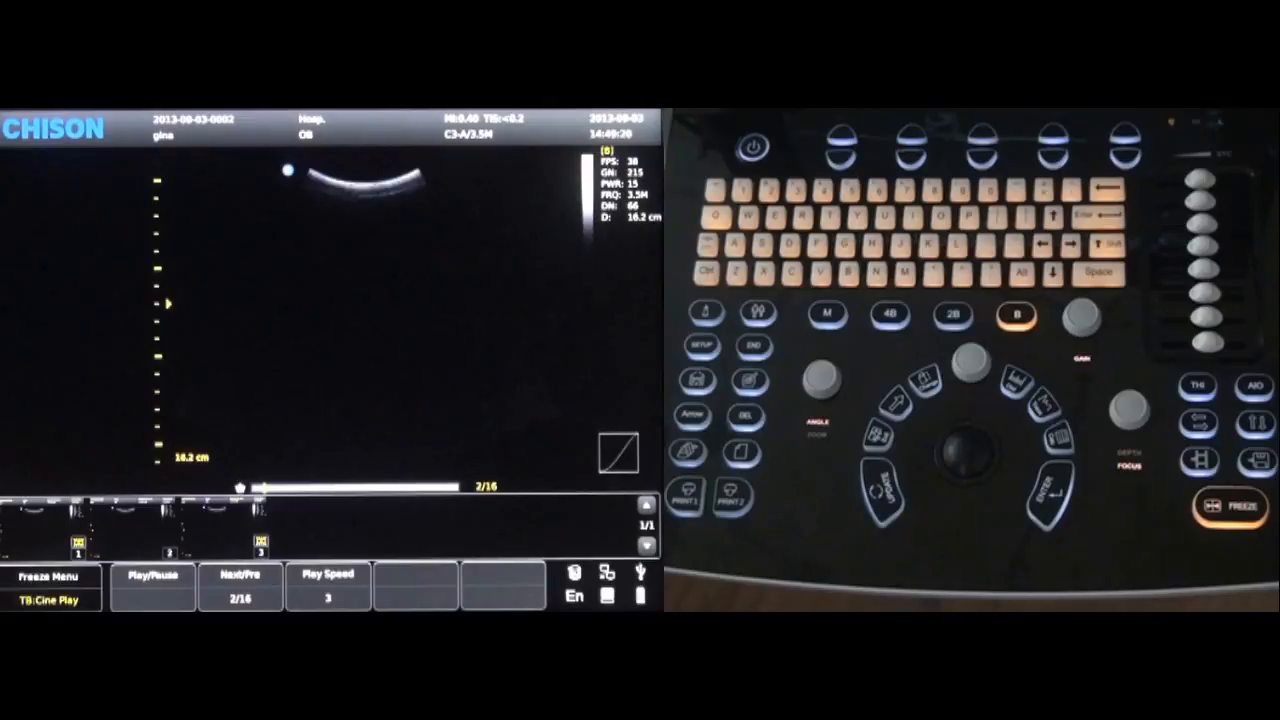
click(703, 346)
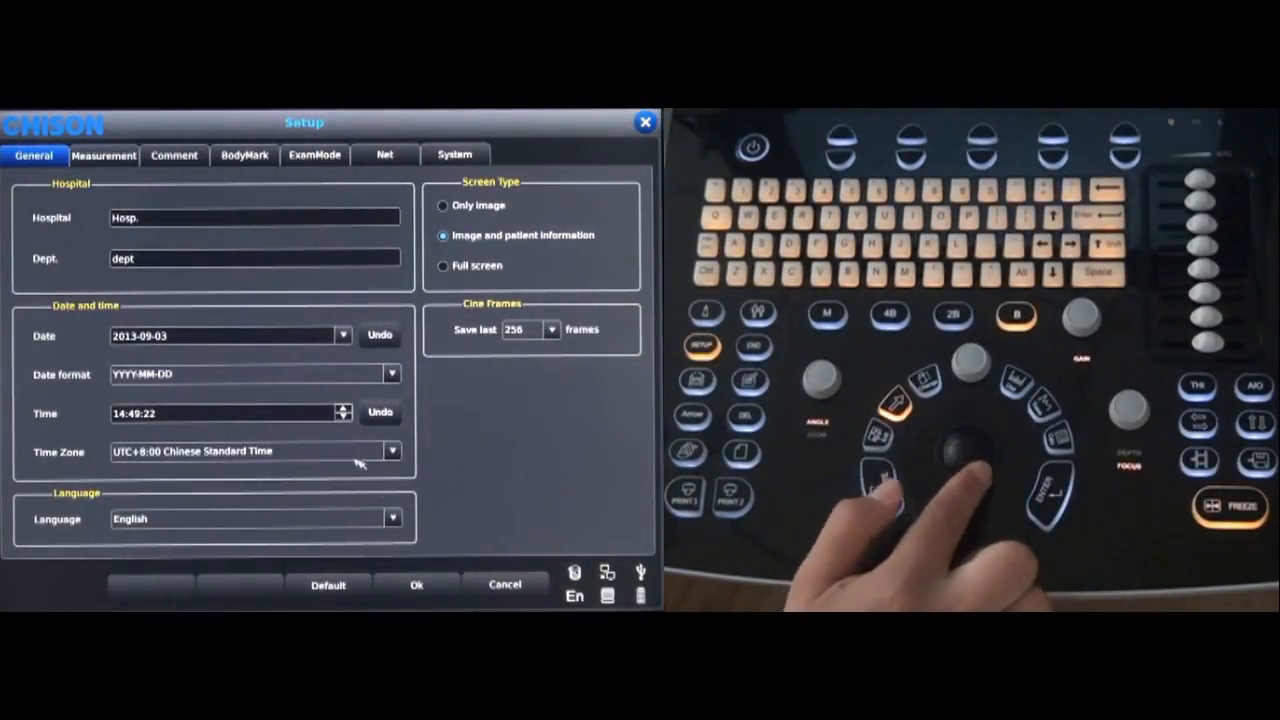
click(392, 518)
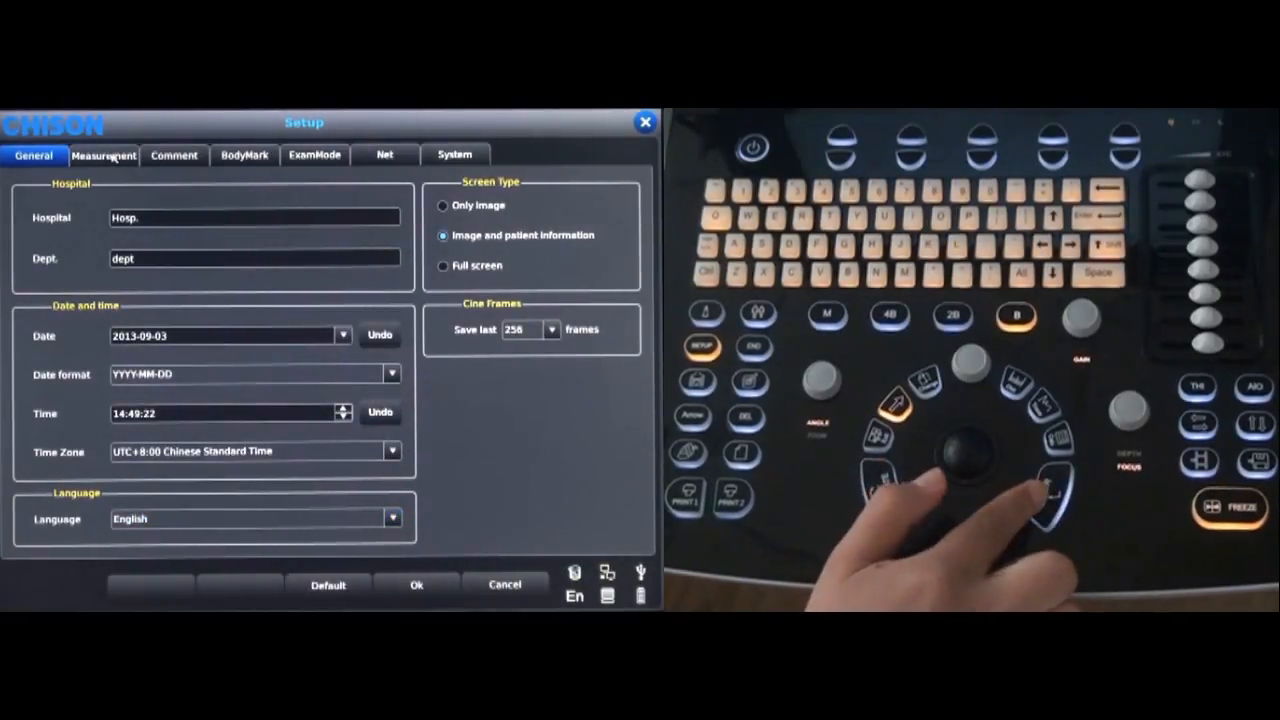
Set the measurement Region to Obstetric, uncheck Fetal Biometry, and confirm saving
click(103, 155)
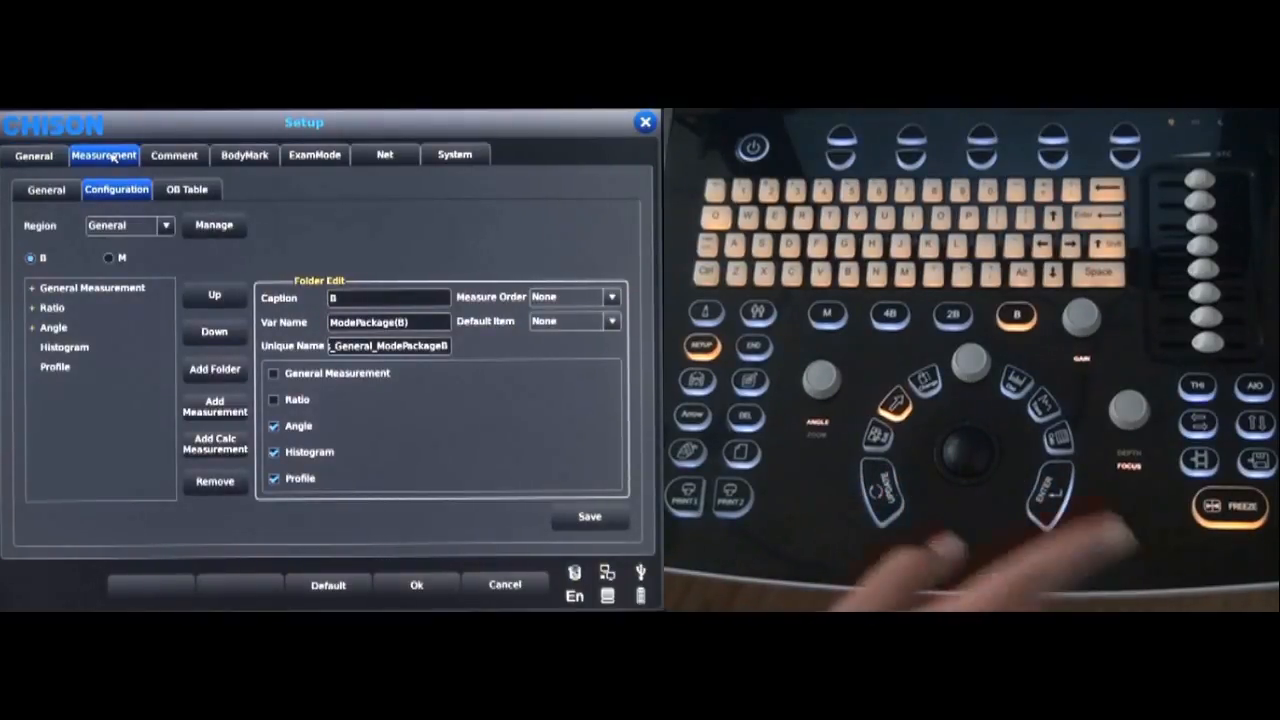
click(165, 225)
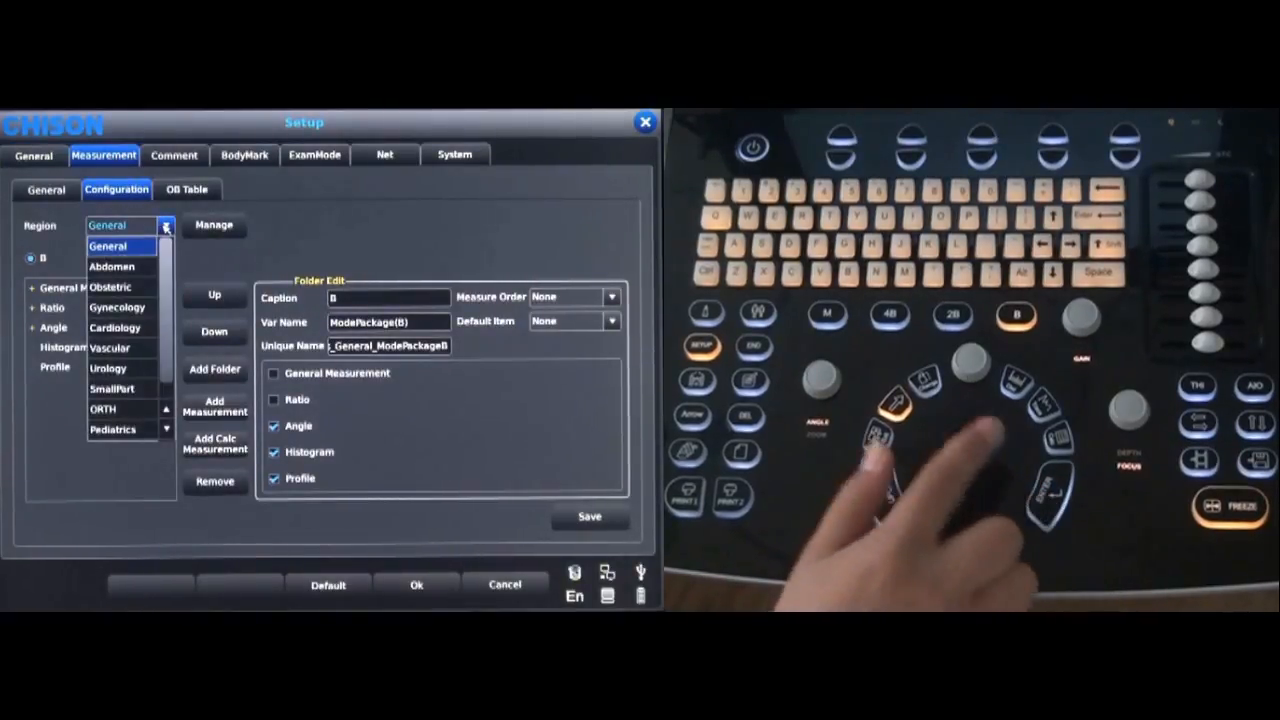
click(110, 286)
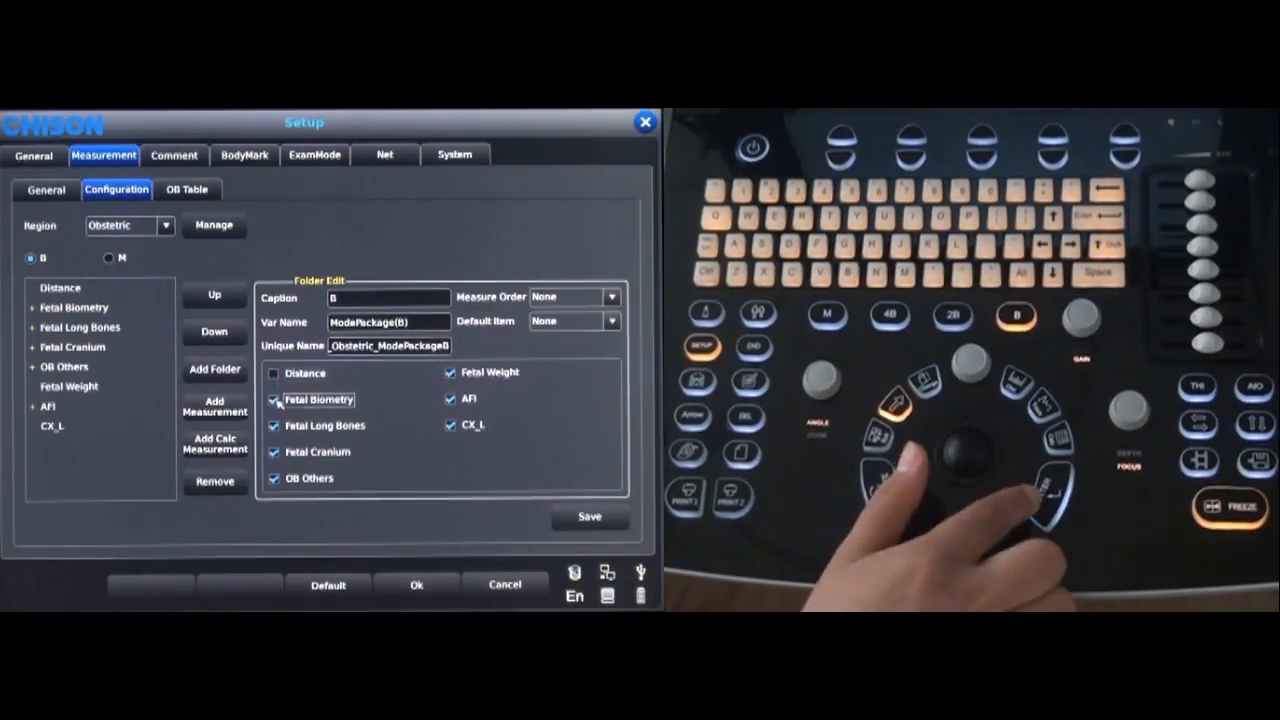
click(272, 399)
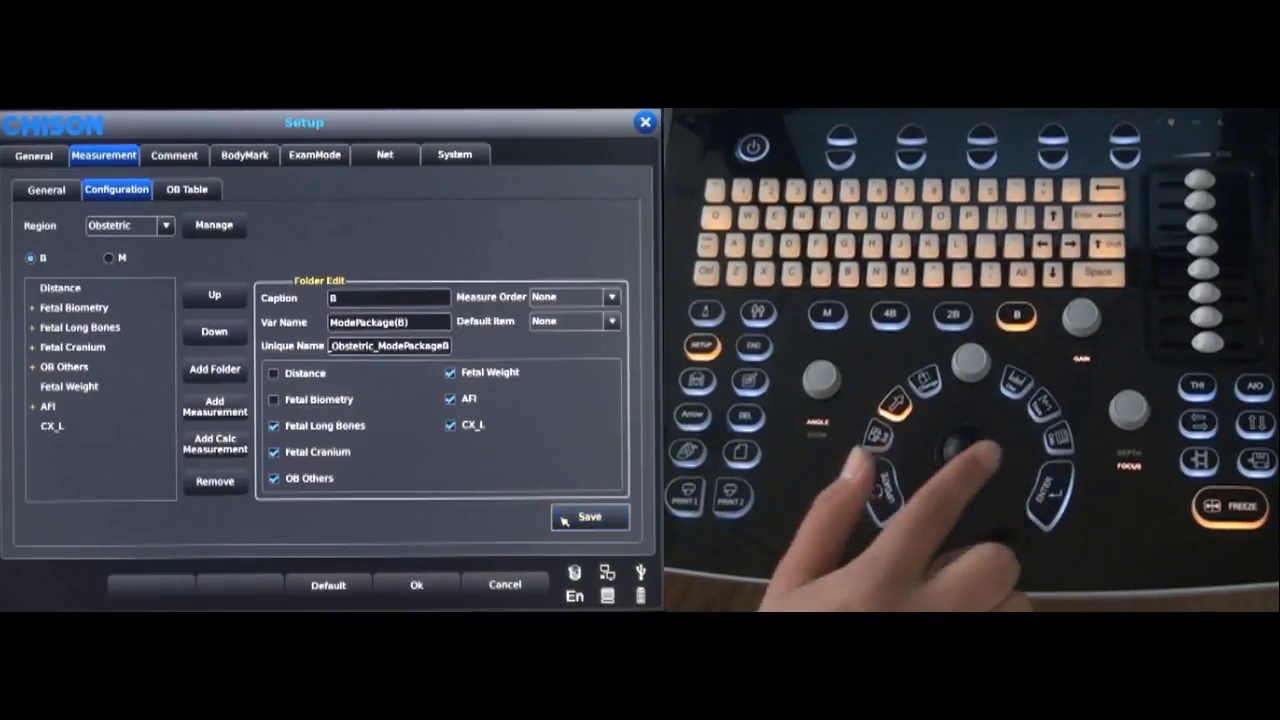
click(589, 517)
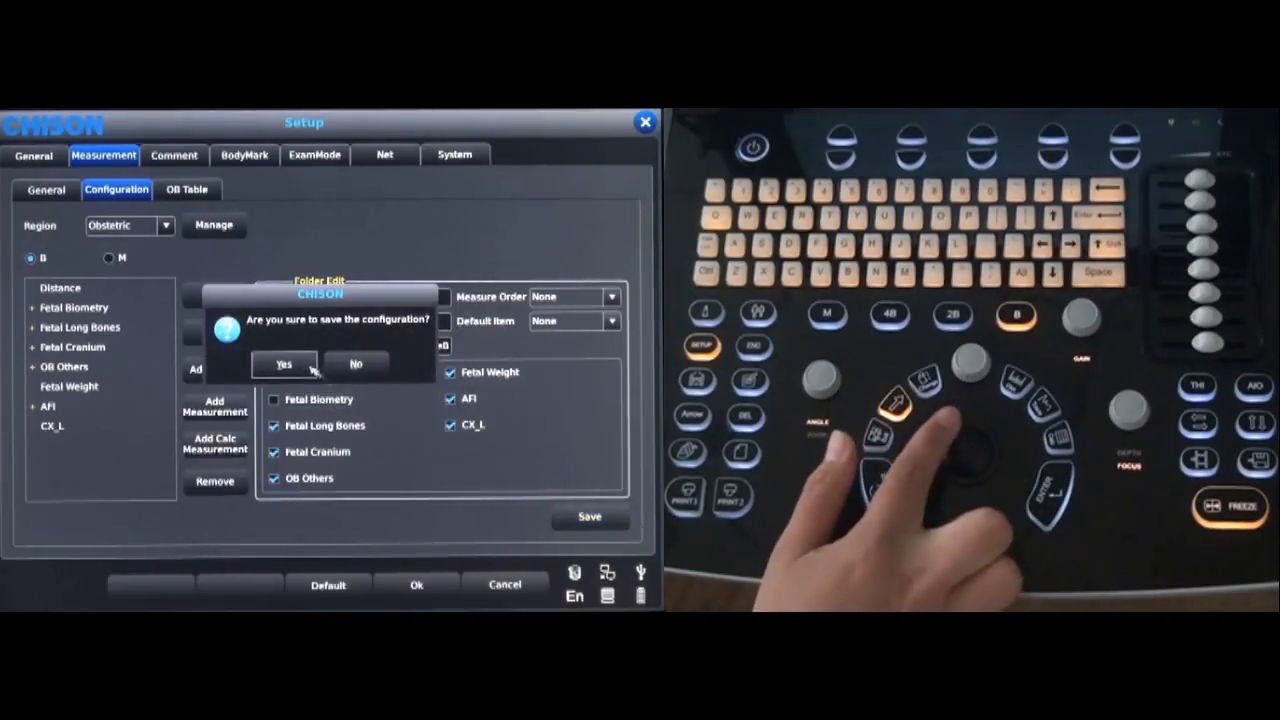
click(284, 363)
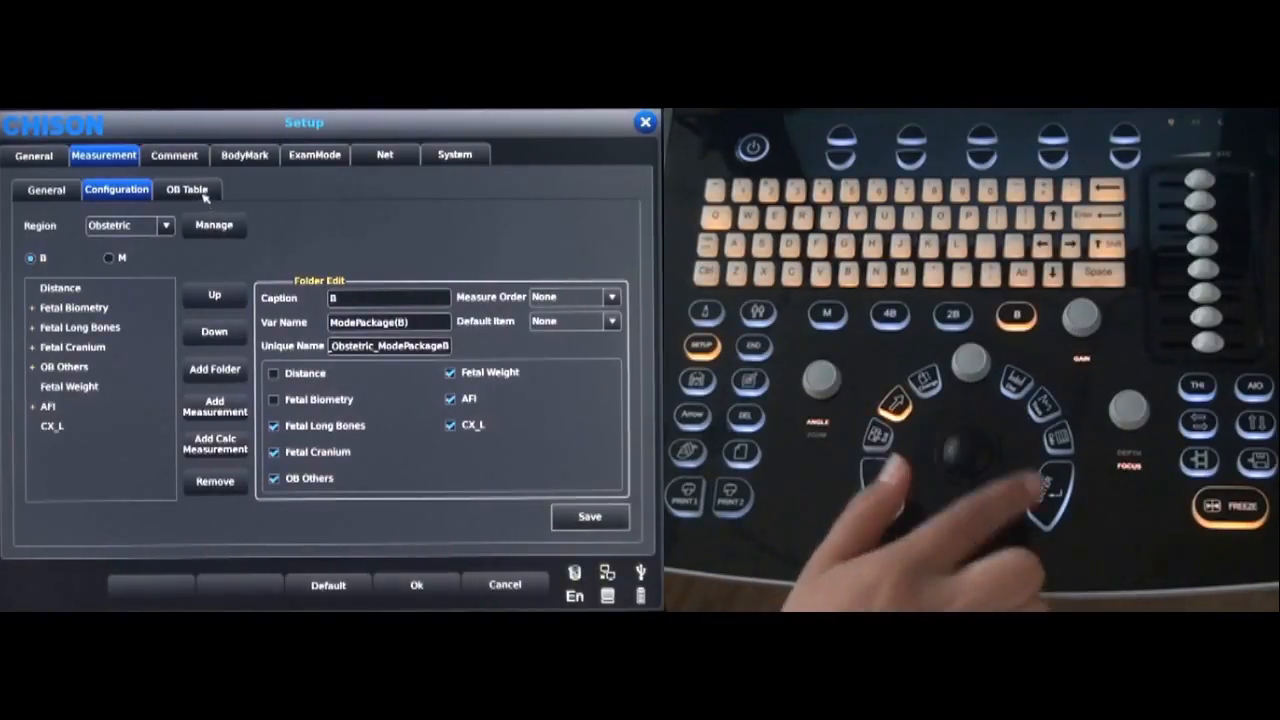
Browse the OB Table and Comment settings, ending on the ExamMode page
click(187, 189)
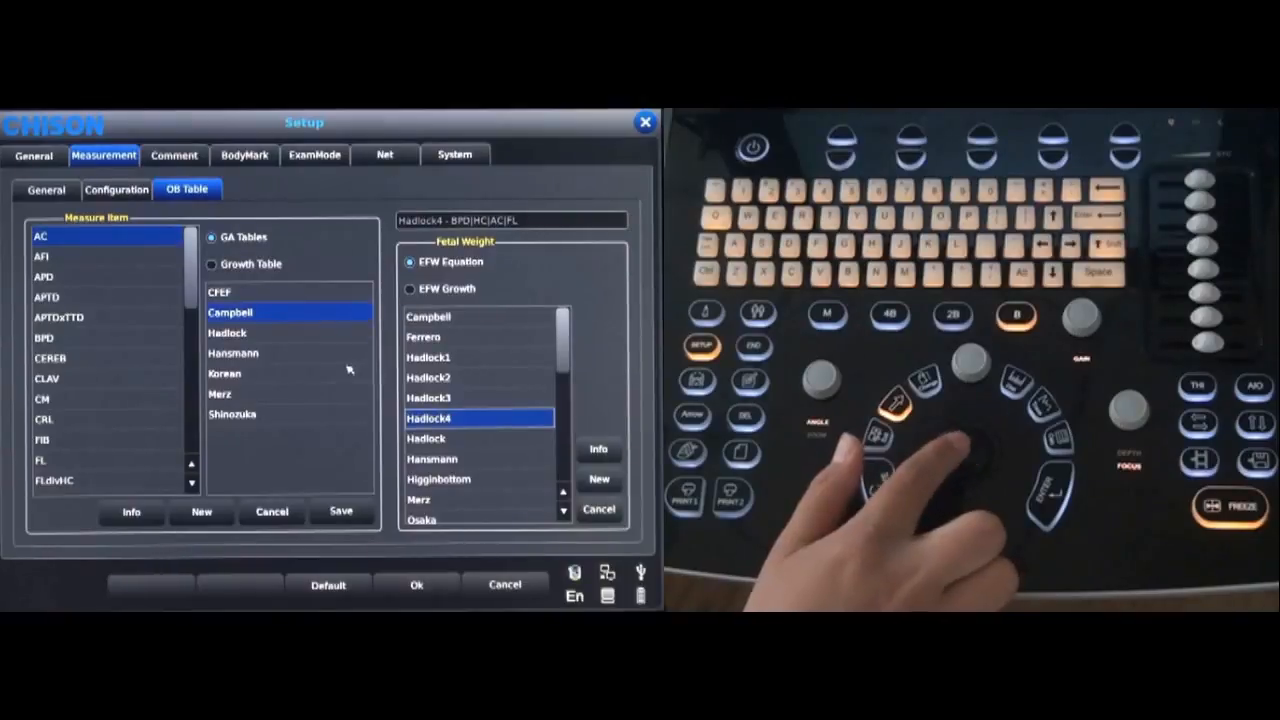
click(173, 155)
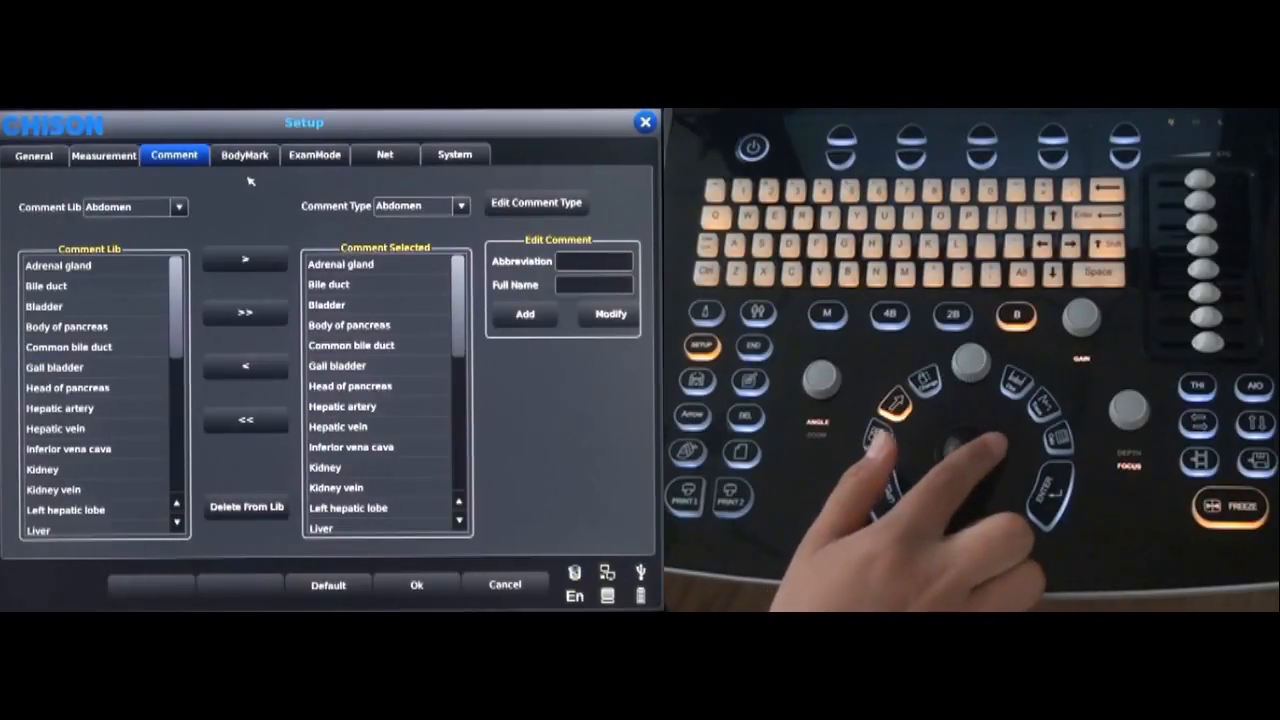
click(314, 155)
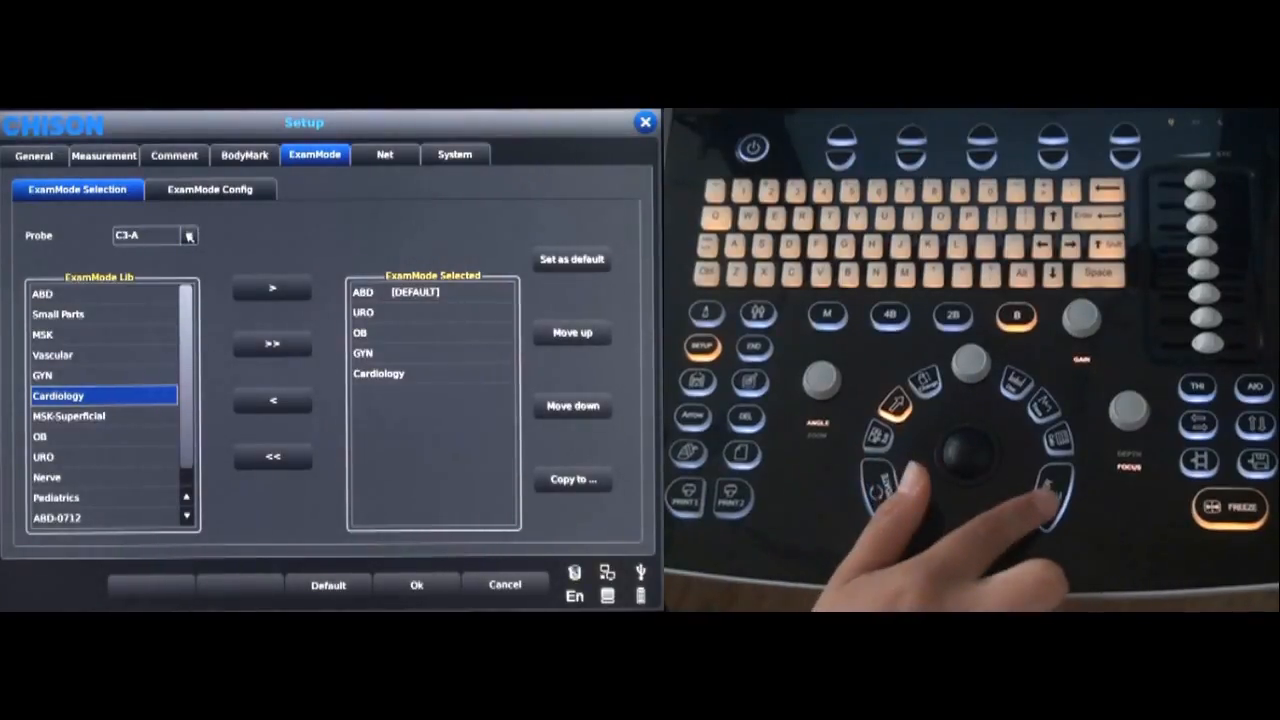
Add Cardiology to probe L7M-A's exam modes, then view the Net and System pages
click(188, 235)
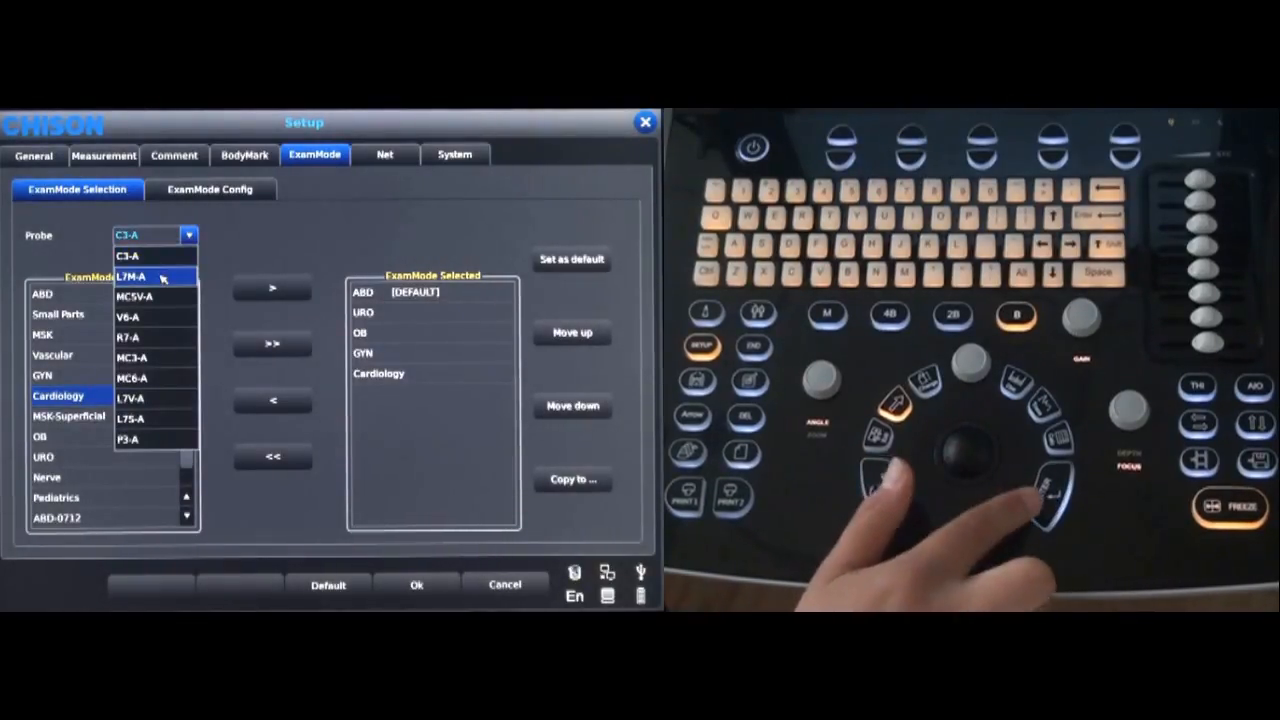
click(133, 276)
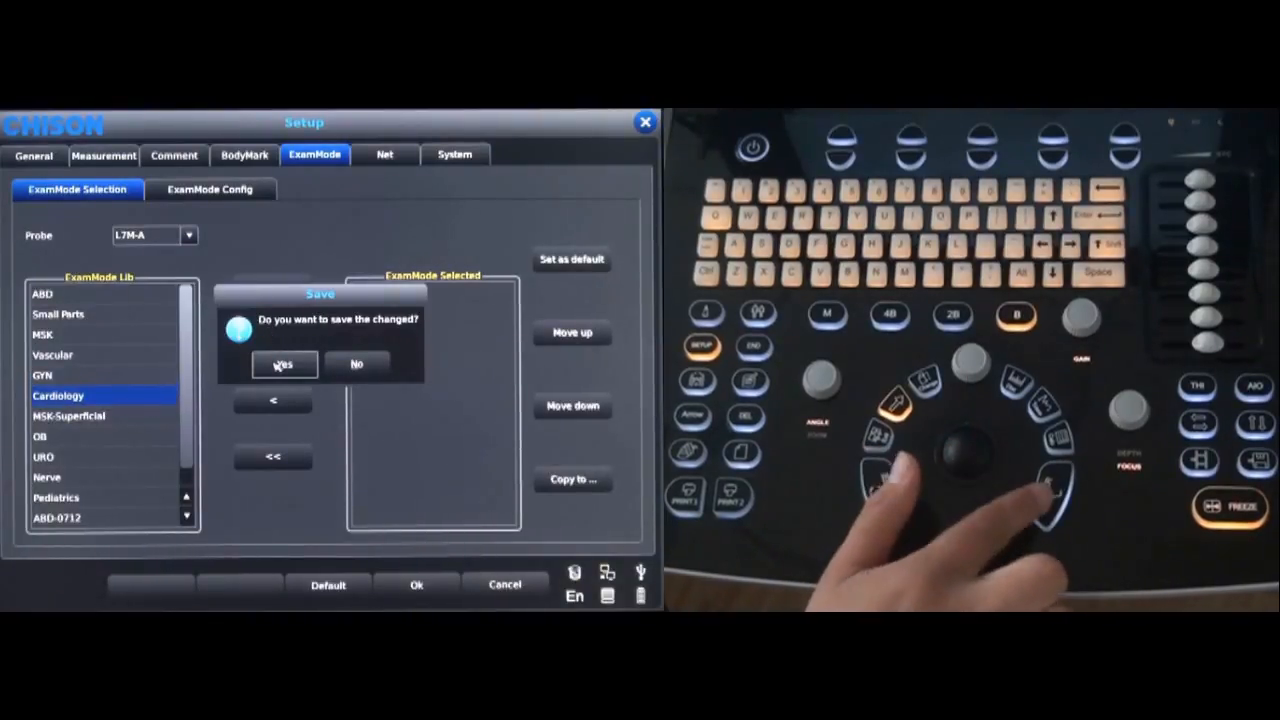
click(285, 363)
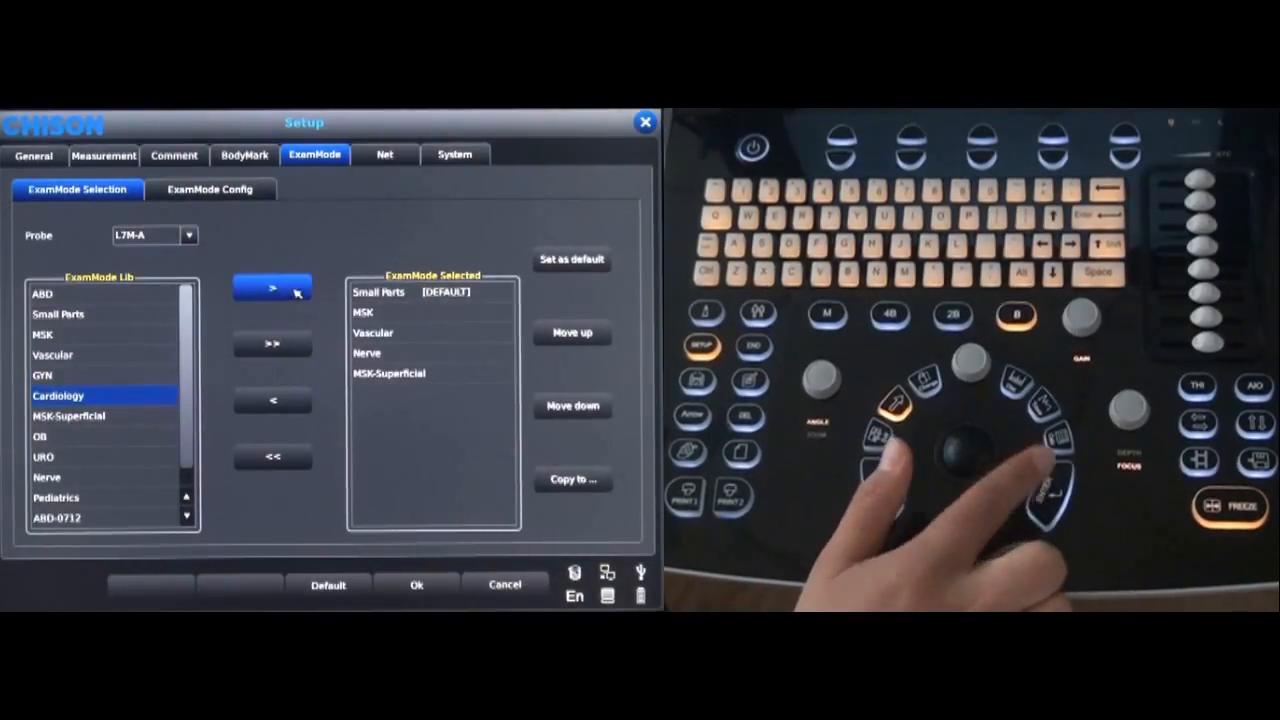
click(271, 288)
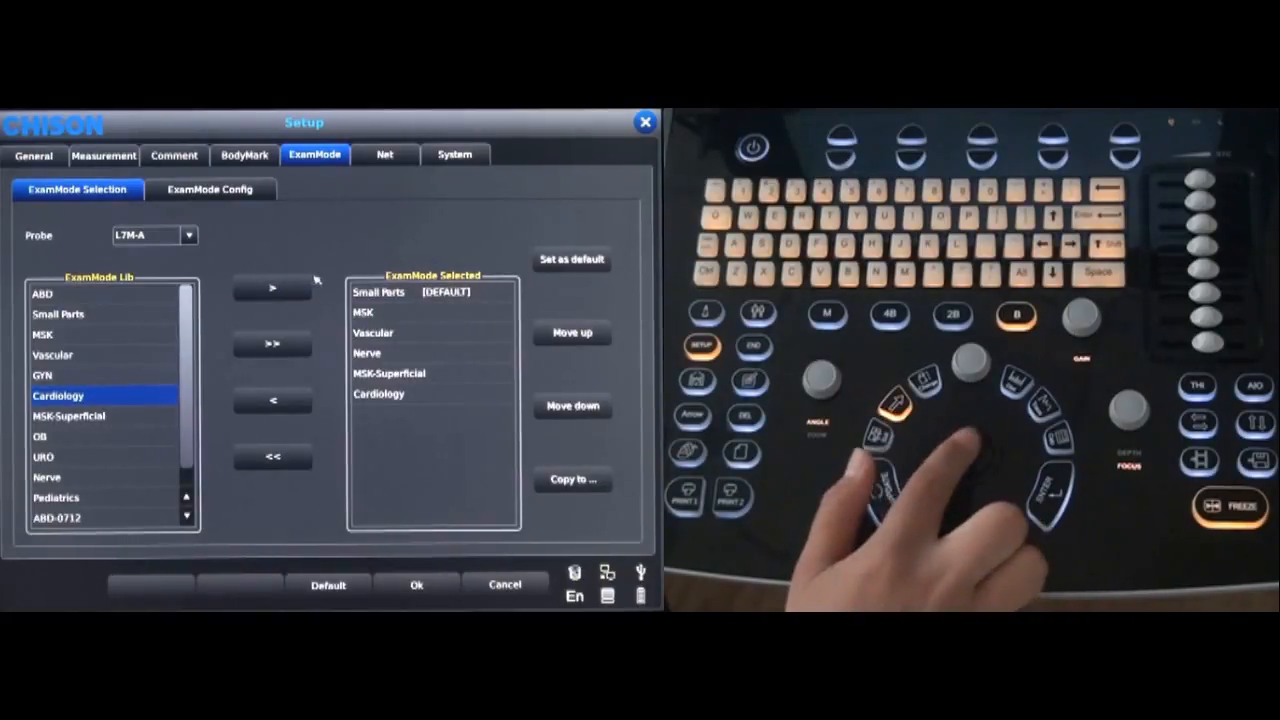
click(384, 155)
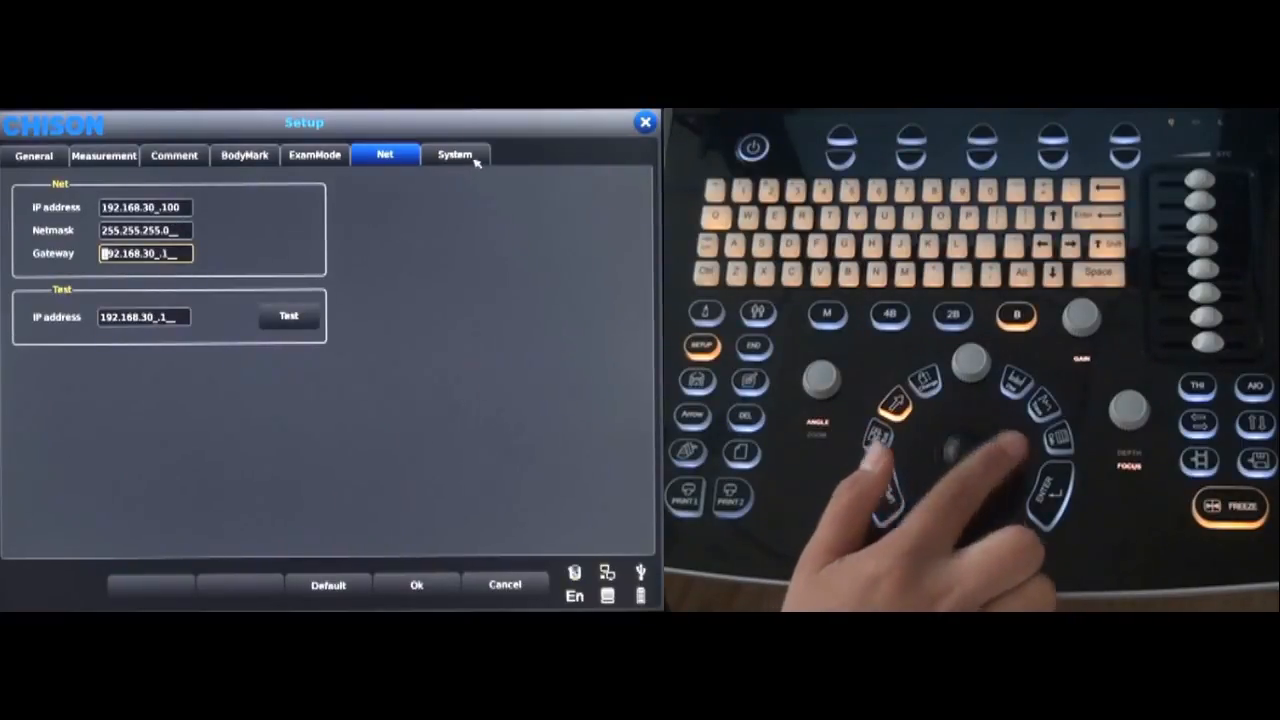
click(454, 154)
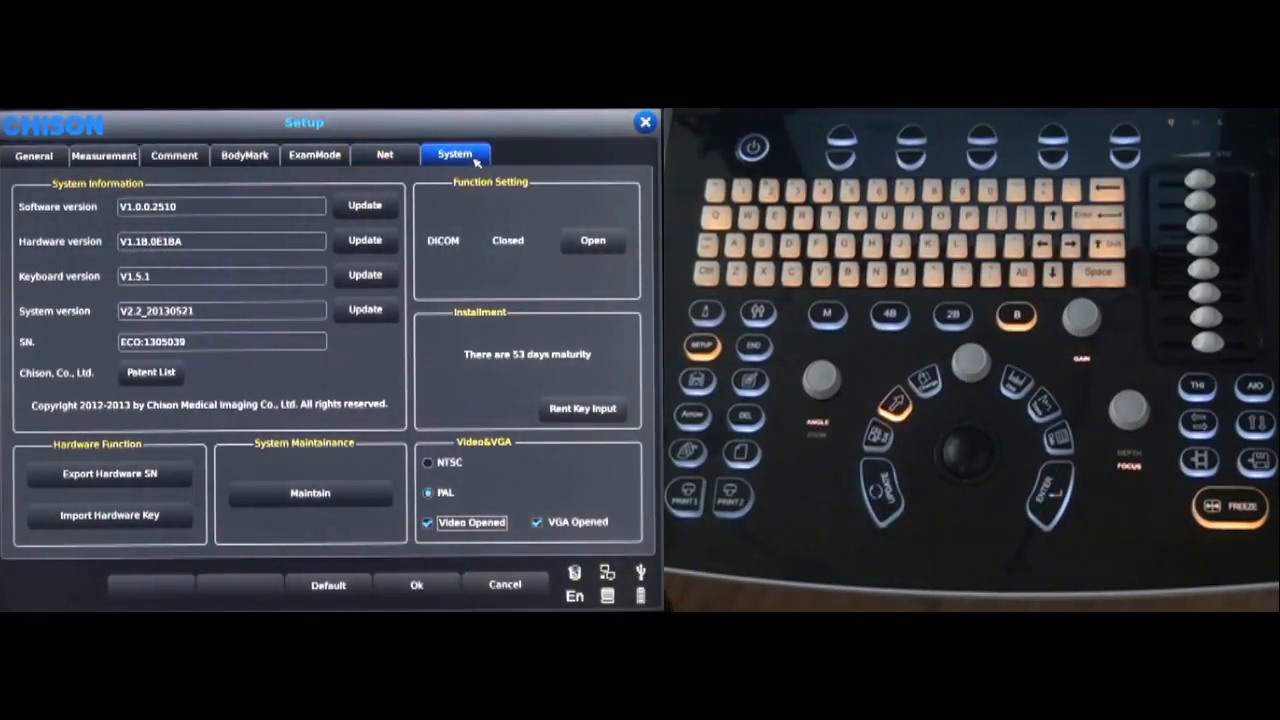